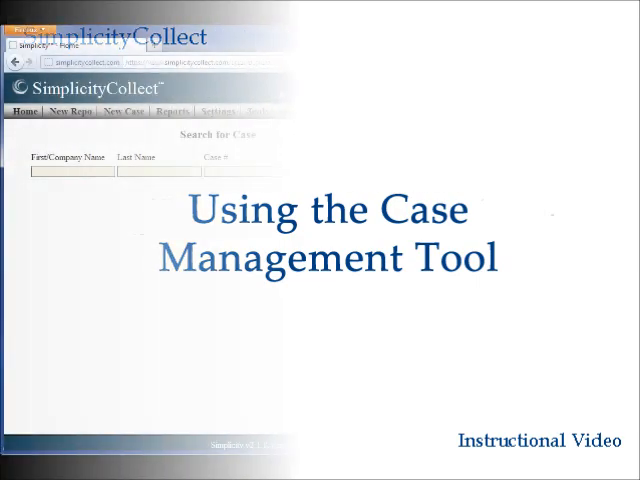
# Open the Bulk Case Manager from the New Case tools menu
pyautogui.click(124, 112)
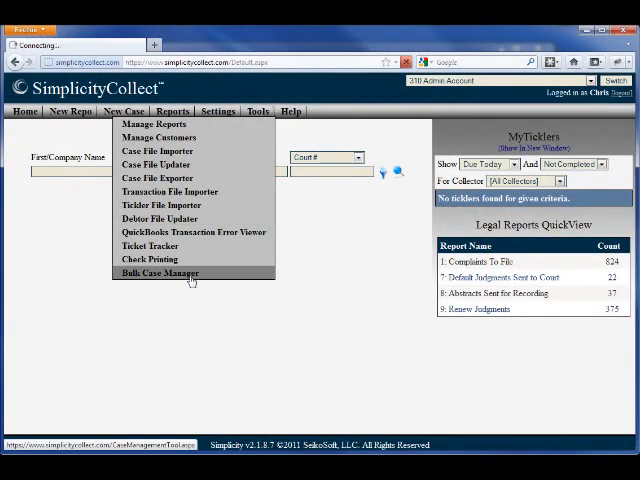
pyautogui.click(160, 272)
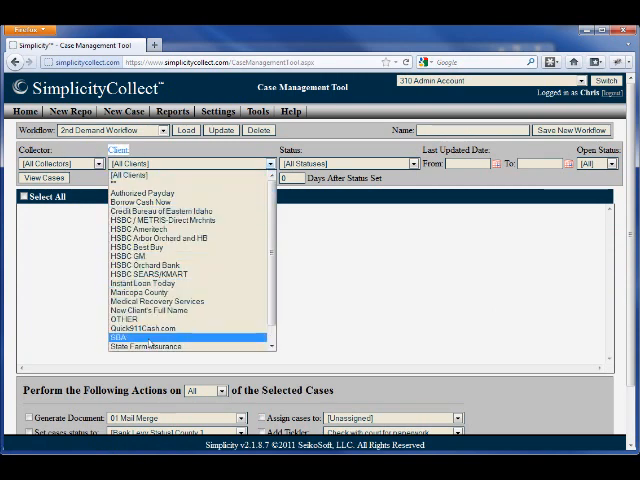
# Filter the case list to client SBA and load its 498 cases
pyautogui.click(120, 338)
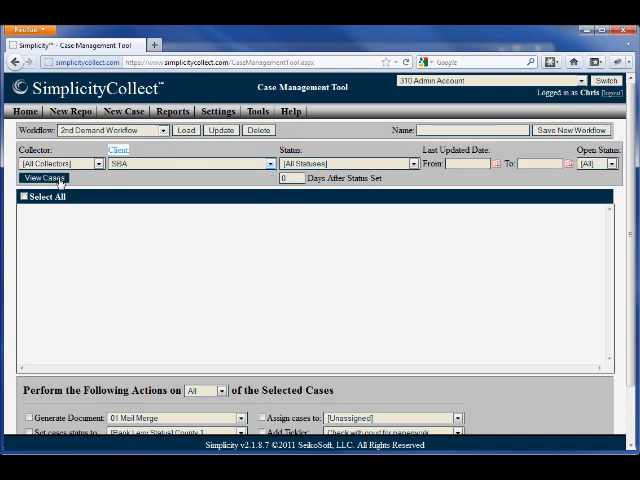
pyautogui.click(44, 178)
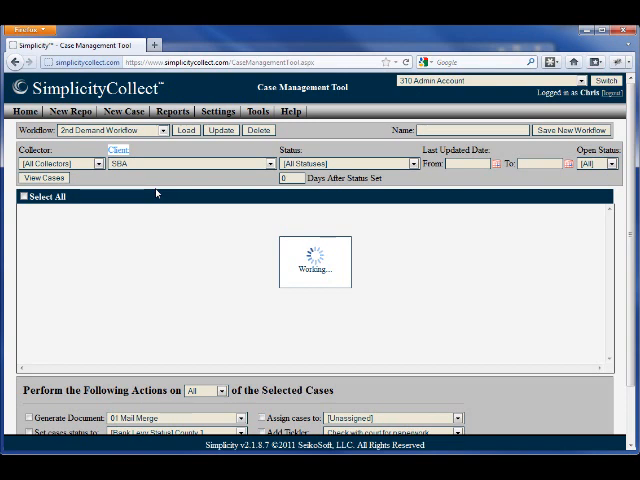
pyautogui.click(44, 176)
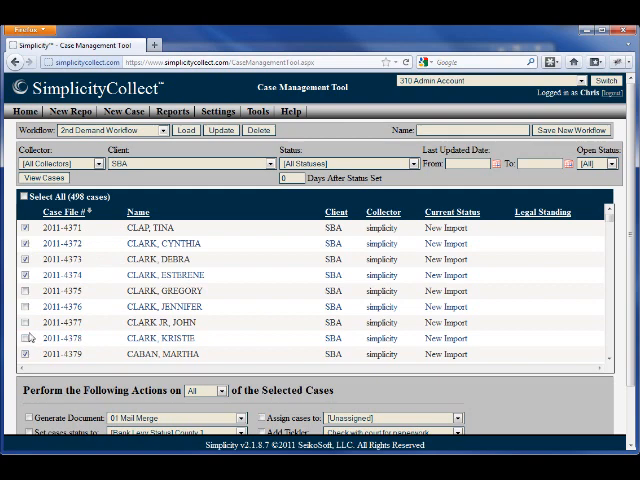
pyautogui.click(24, 196)
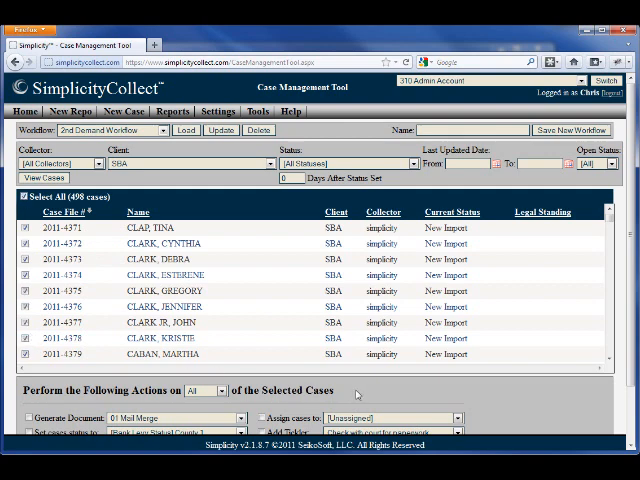
pyautogui.scroll(-3)
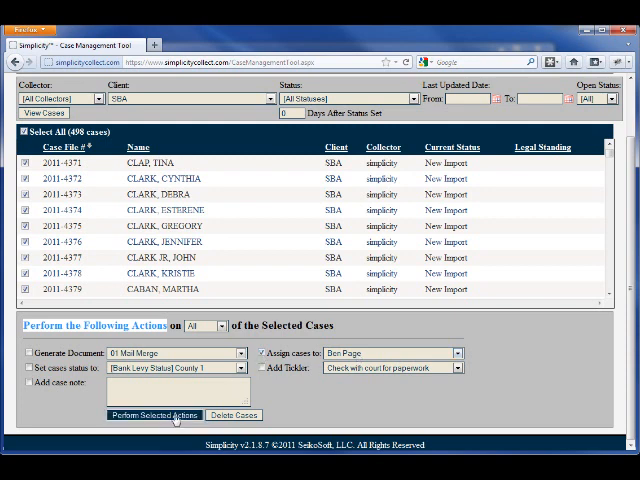
# Perform the selected actions so all 498 SBA cases show bpage as collector
pyautogui.click(156, 414)
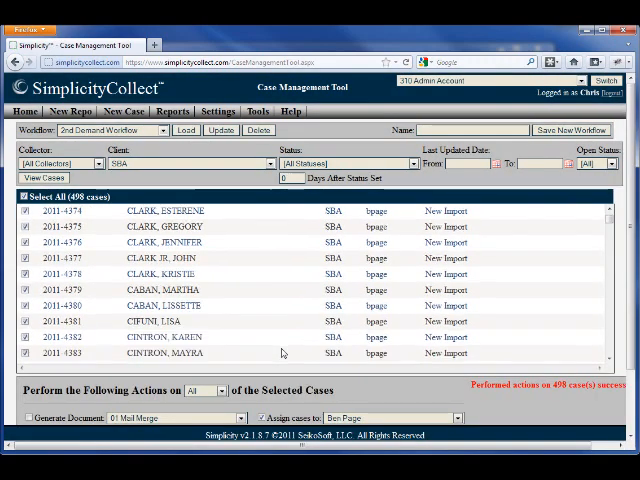
pyautogui.scroll(-3)
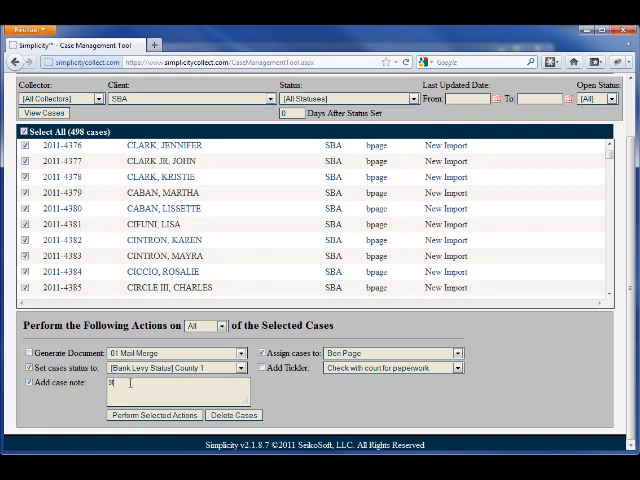
# Add the case note 'New Note' and enter 'Work' as the new workflow name
pyautogui.write('New Note')
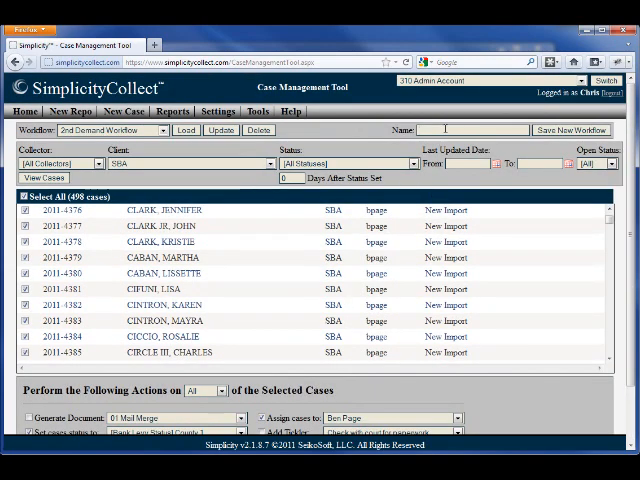
pyautogui.write('Workflow Rule #1')
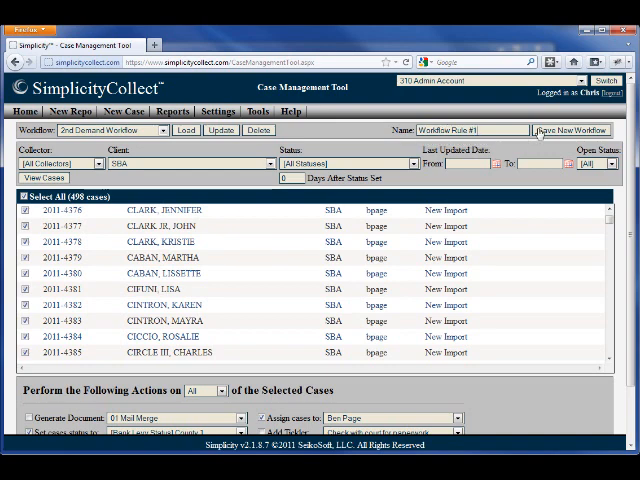
# Save the current settings as a new workflow rule, now shown as the current workflow
pyautogui.click(572, 130)
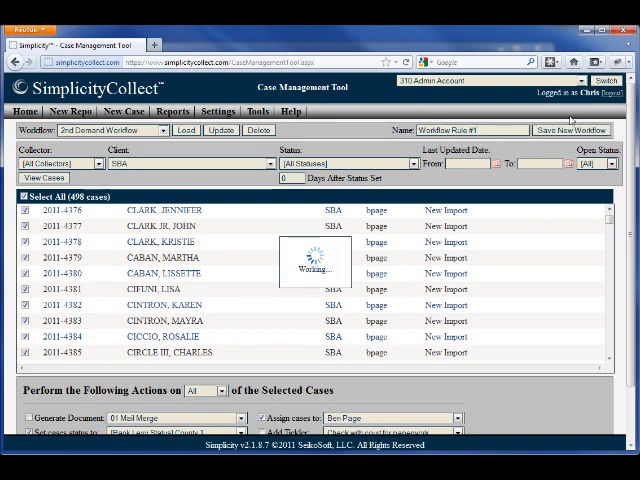
pyautogui.click(570, 130)
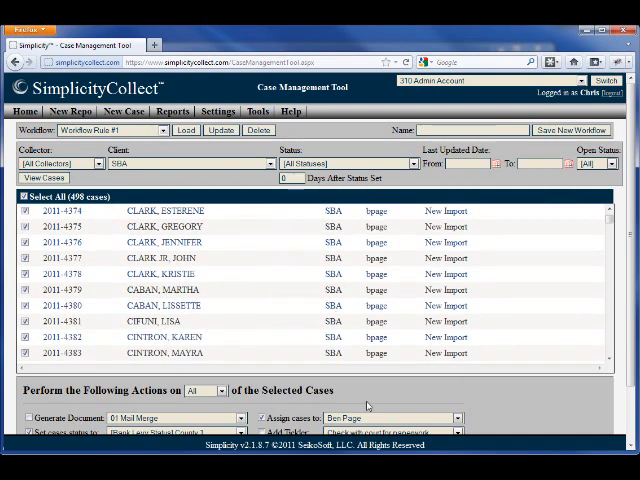
pyautogui.scroll(-3)
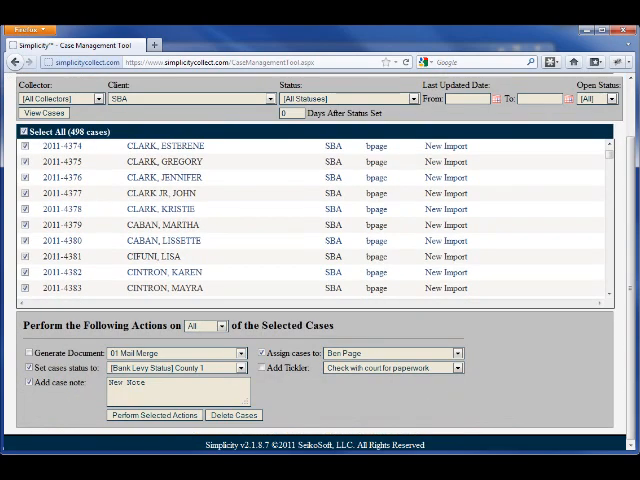